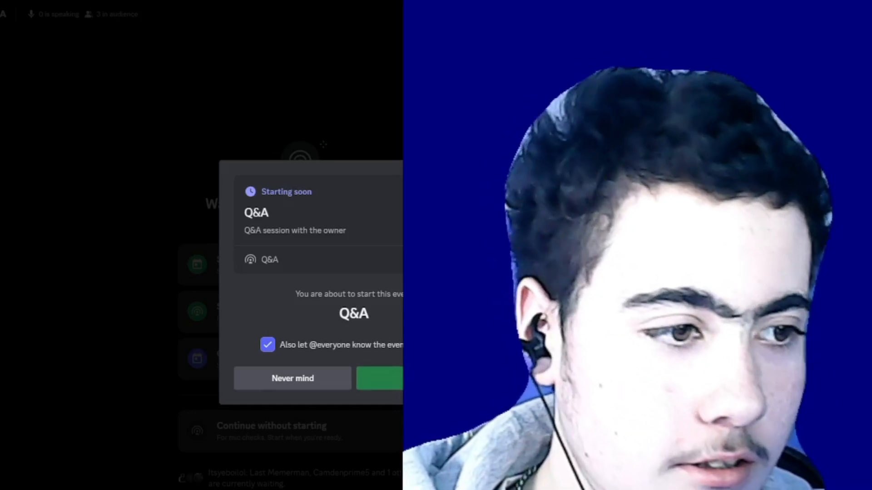
{"action": "left_click", "coordinate": [380, 378]}
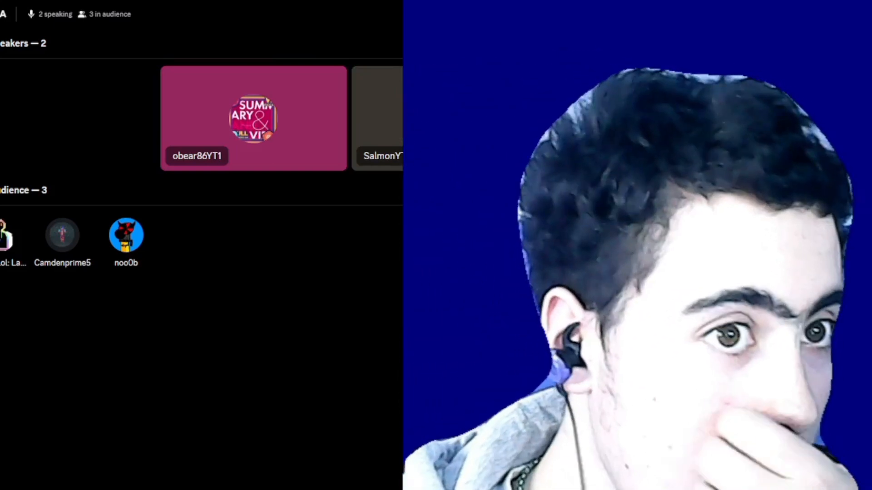
{"action": "right_click", "coordinate": [253, 118]}
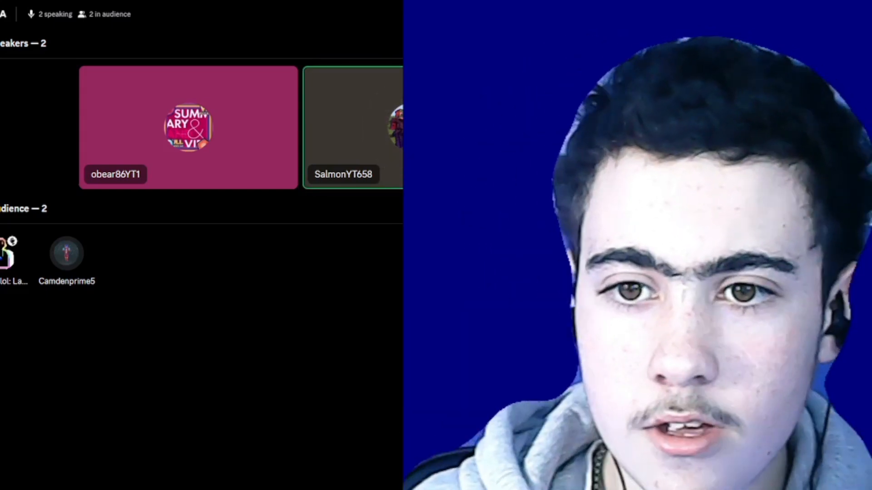
{"action": "right_click", "coordinate": [188, 126]}
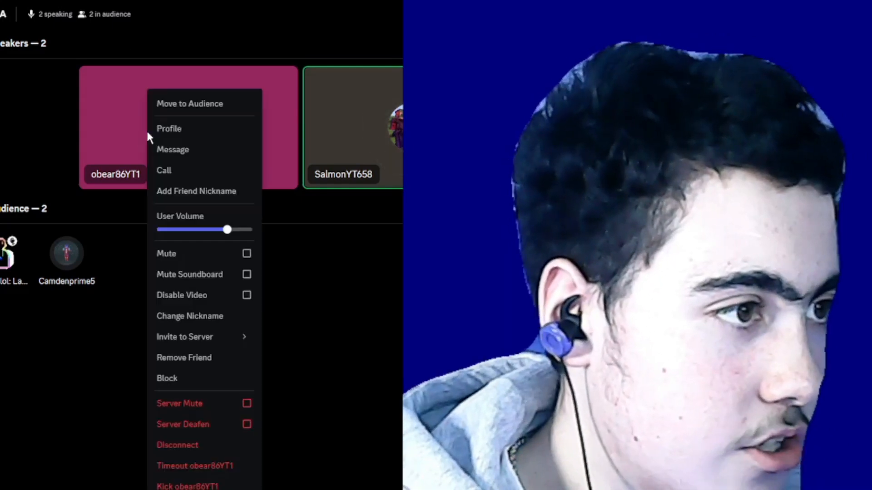
{"action": "left_click", "coordinate": [189, 103]}
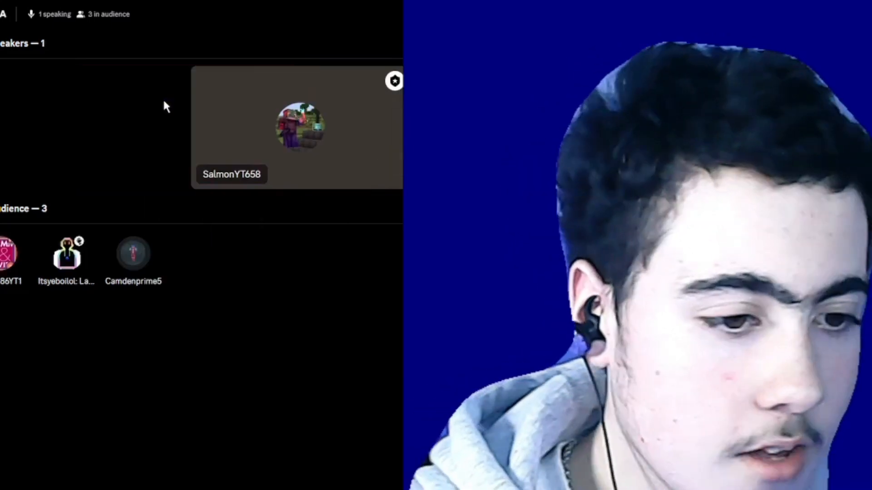